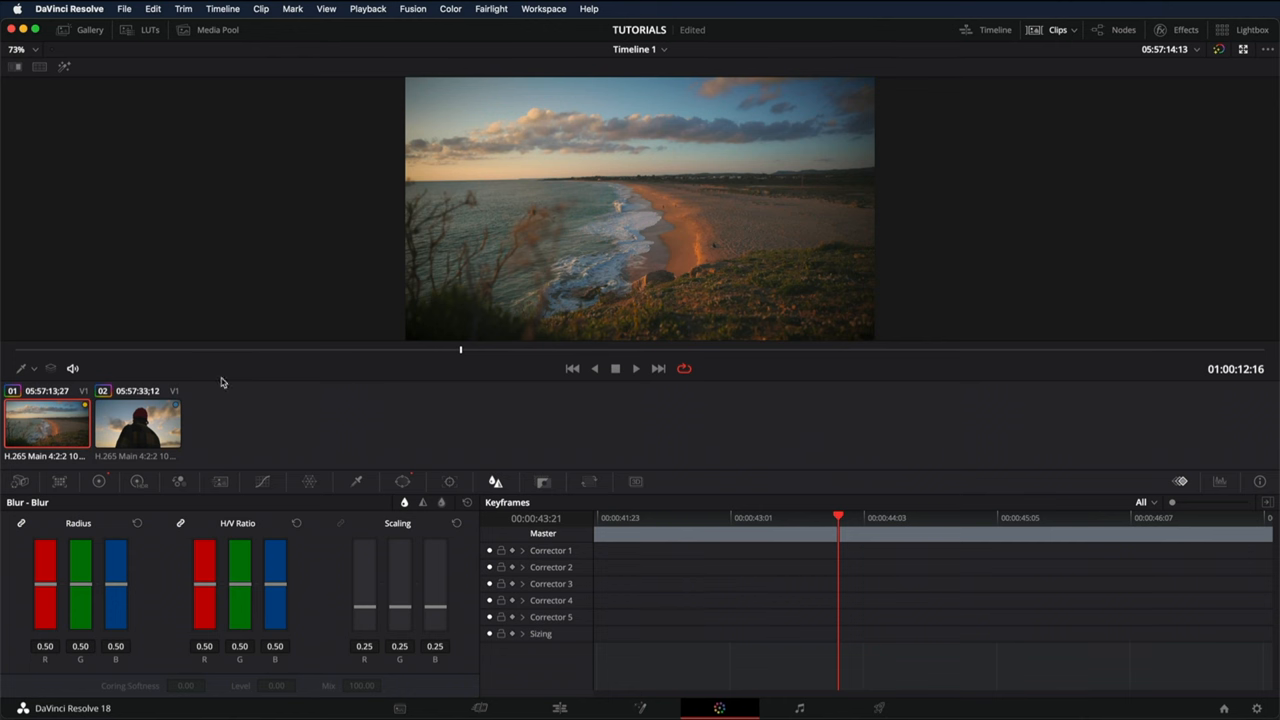
{"action": "mouse_move", "coordinate": [1104, 46]}
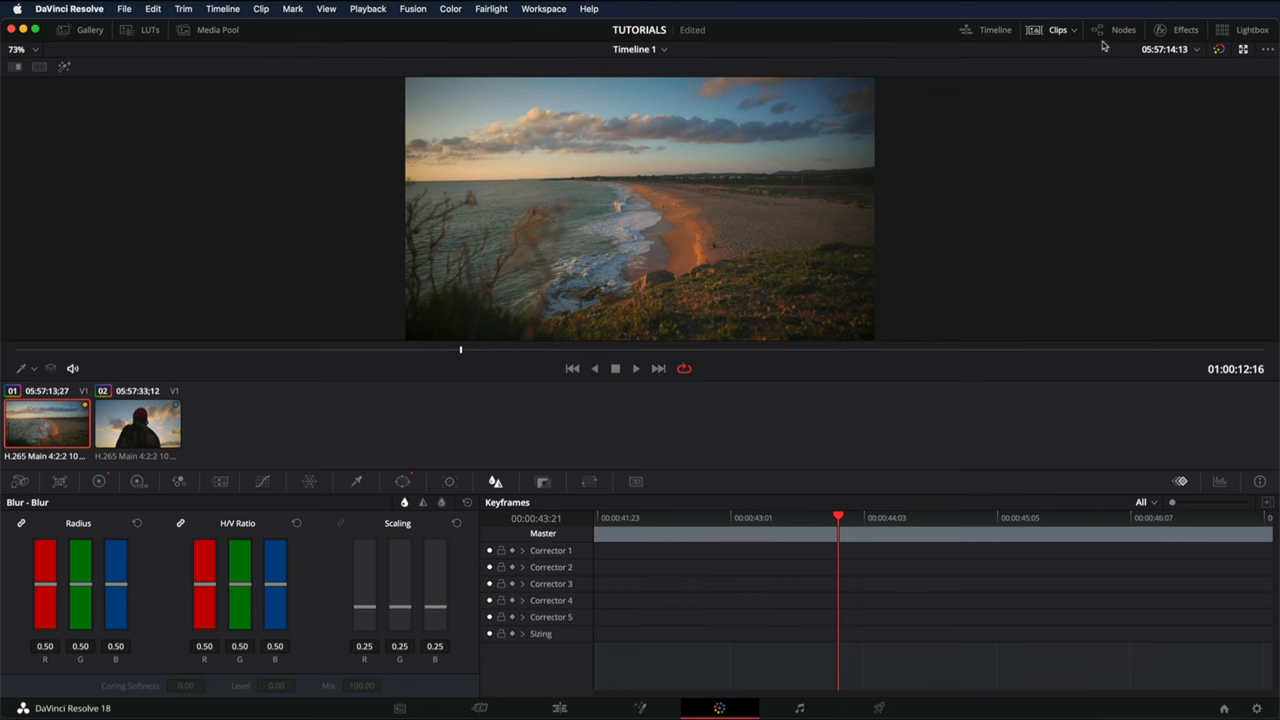
Open the node editor to display the beach clip's five-node tree.
{"action": "left_click", "coordinate": [1114, 29]}
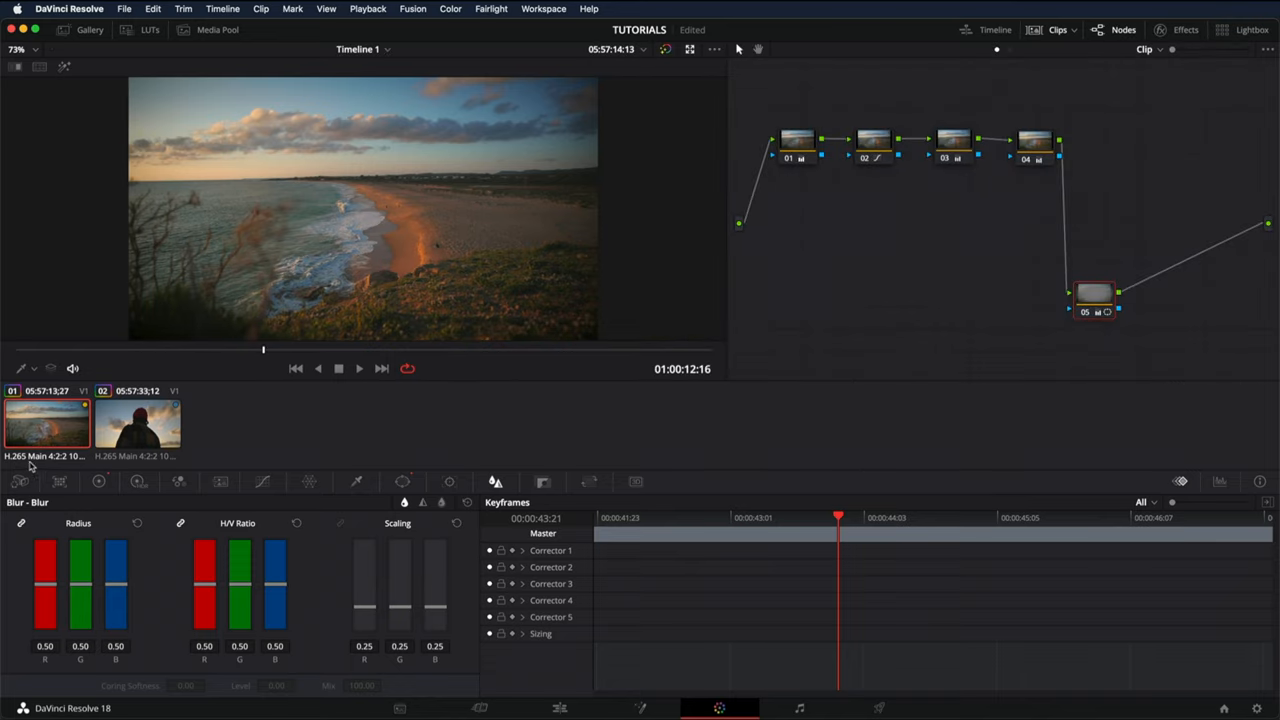
{"action": "mouse_move", "coordinate": [1020, 183]}
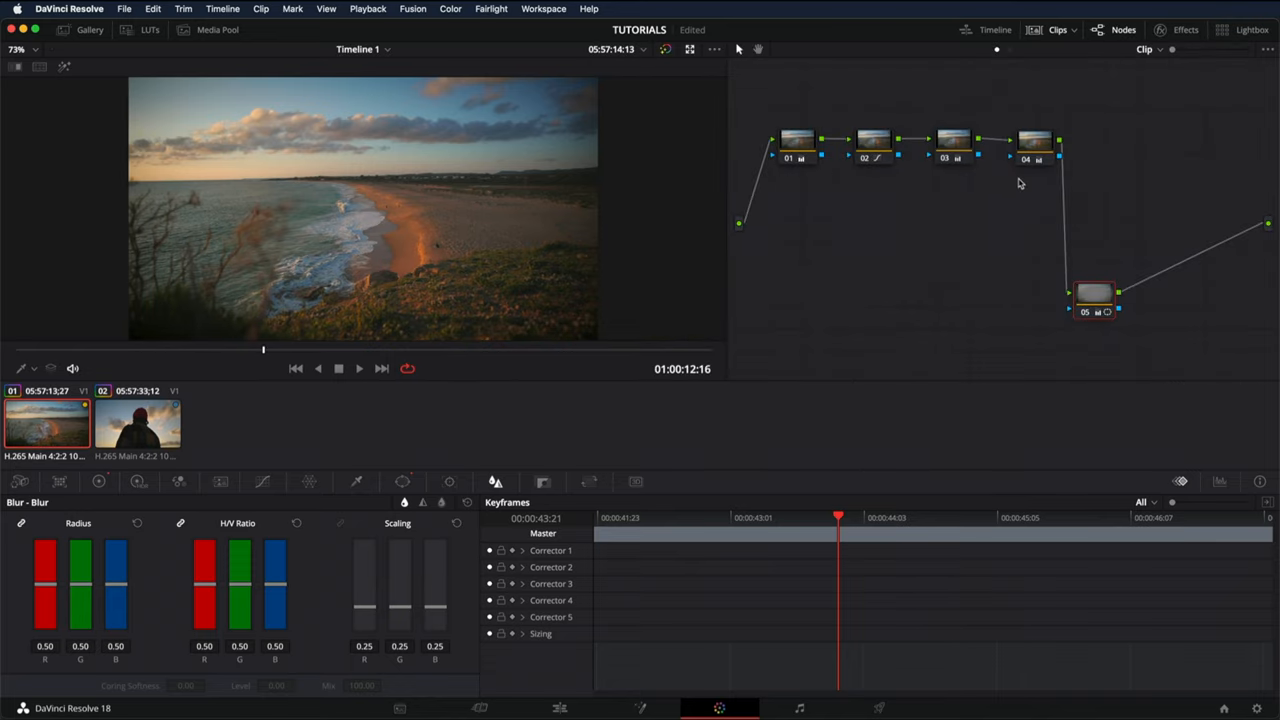
{"action": "mouse_move", "coordinate": [1098, 303]}
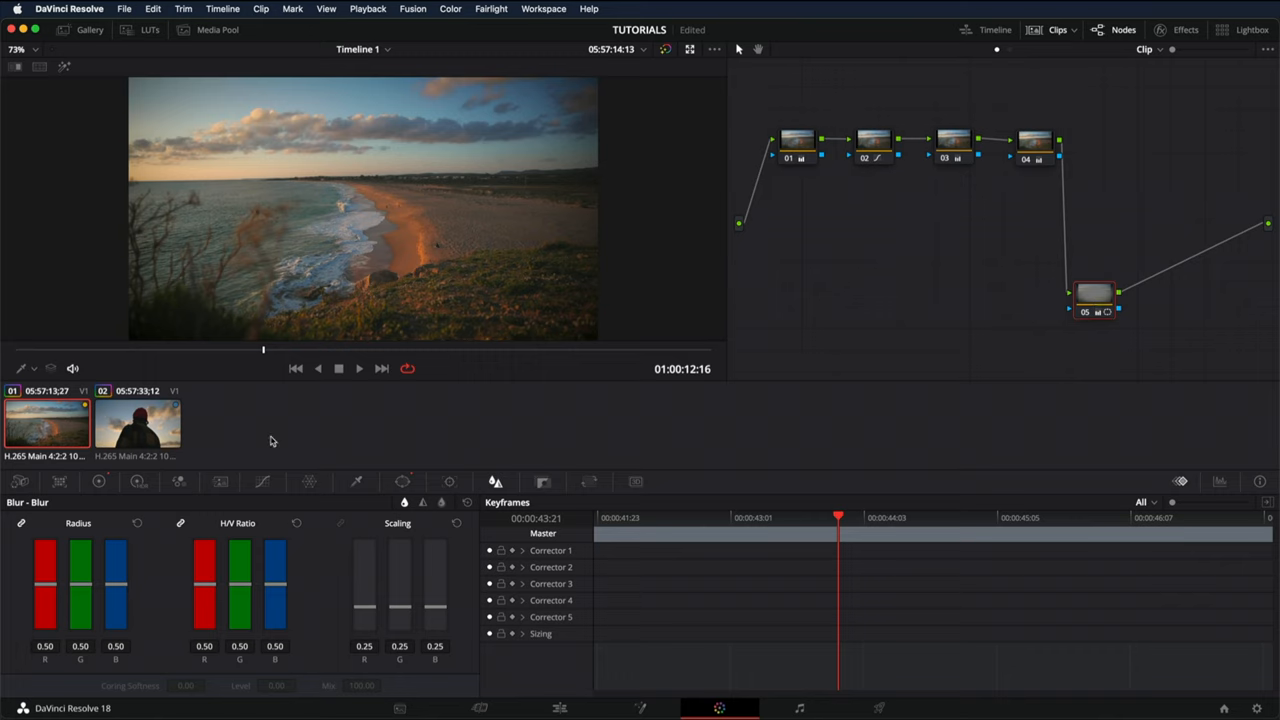
Preview clip 02's node tree, return to beach clip 01, and open the empty gallery.
{"action": "left_click", "coordinate": [137, 423]}
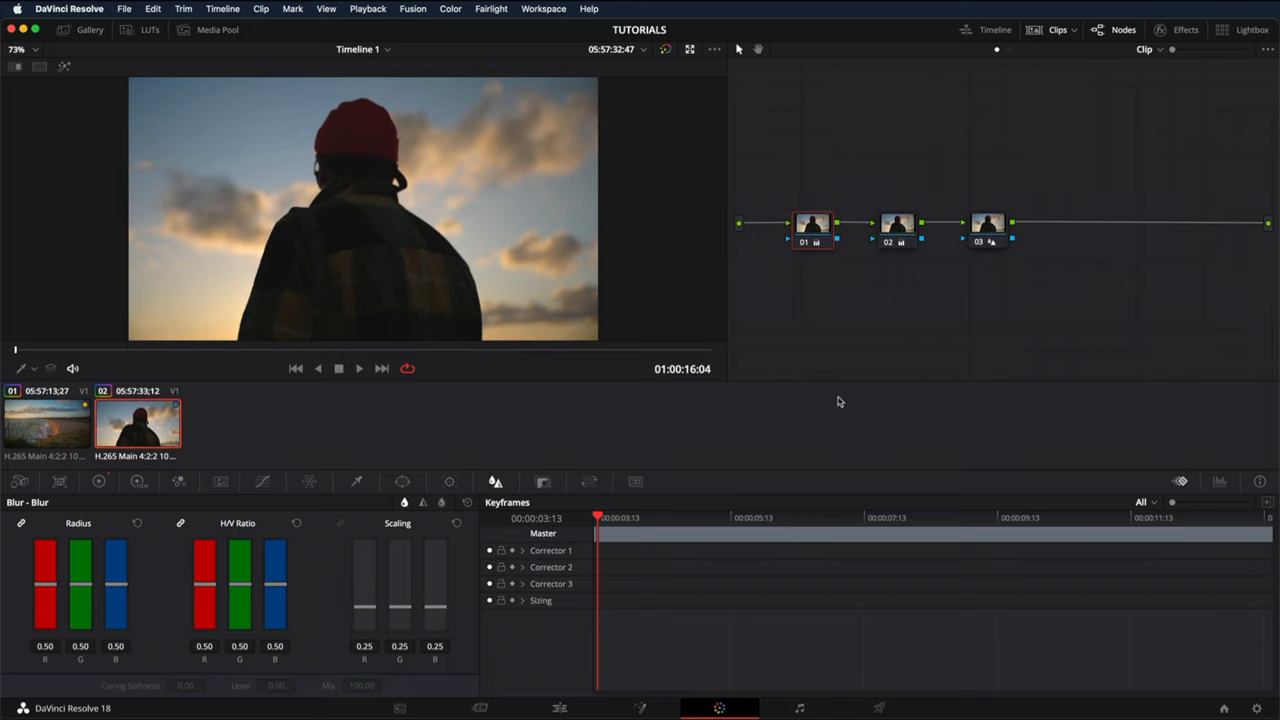
{"action": "mouse_move", "coordinate": [843, 394]}
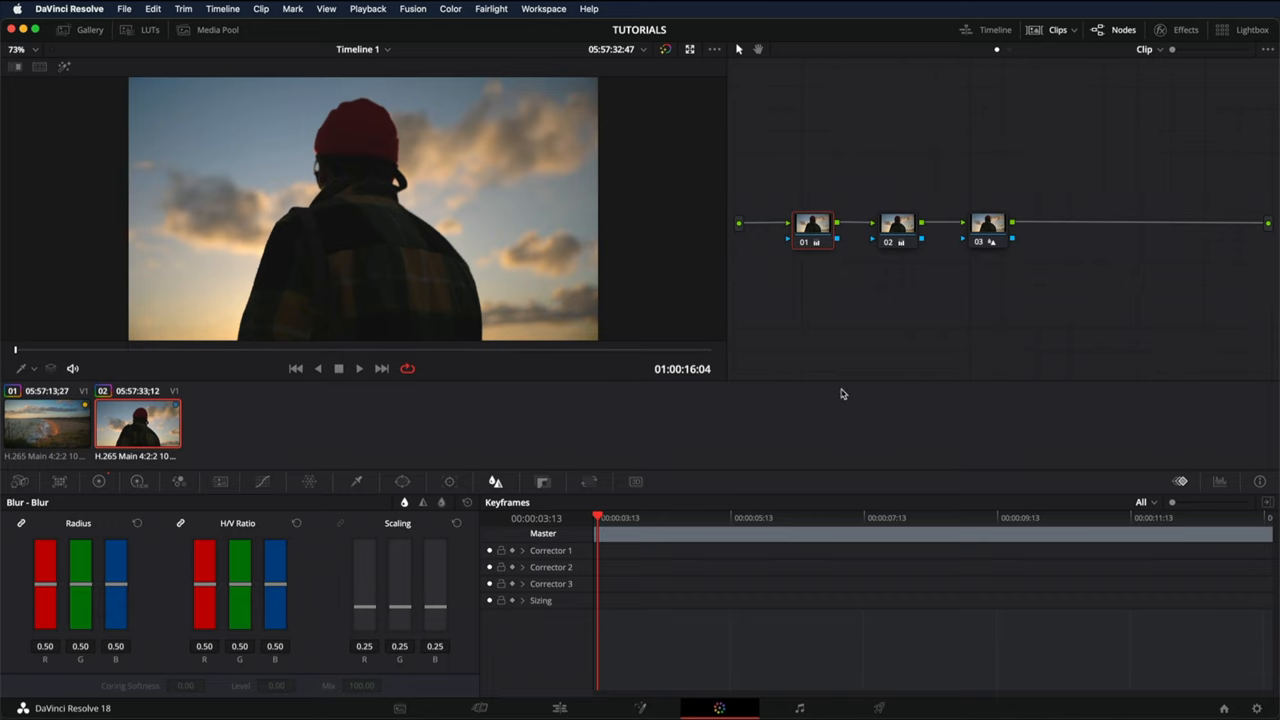
{"action": "left_click", "coordinate": [46, 423]}
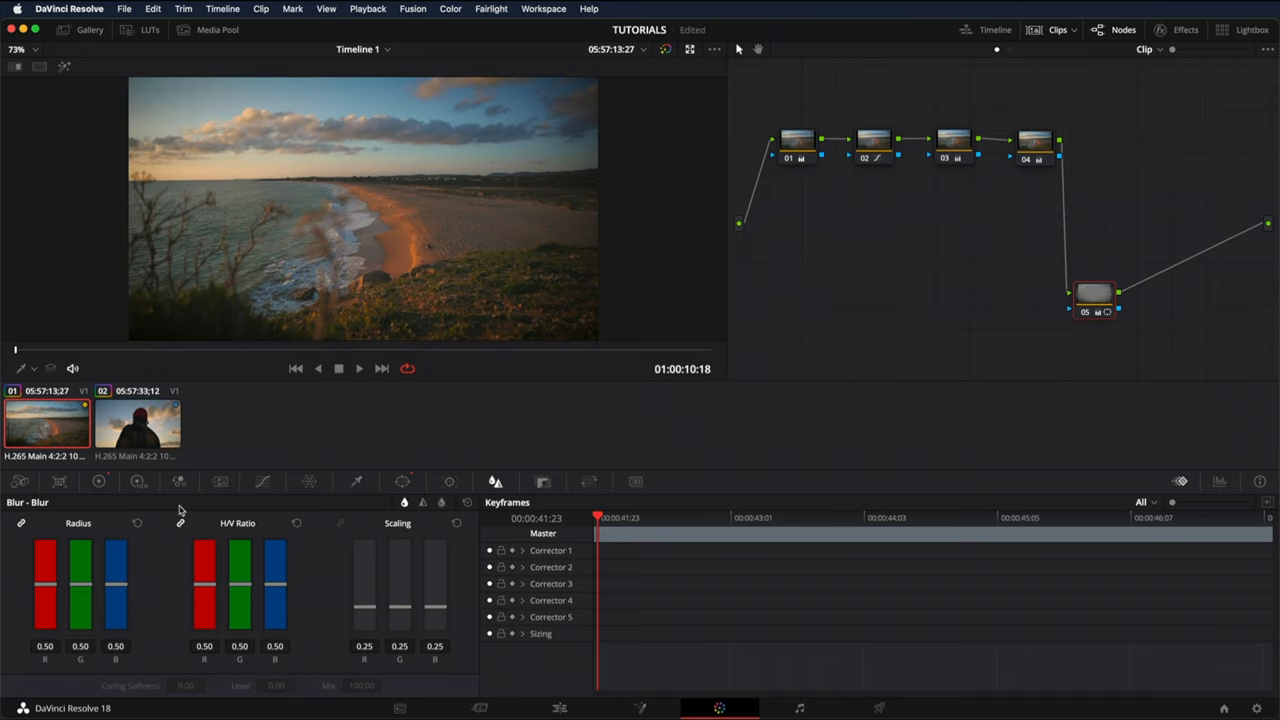
{"action": "left_click", "coordinate": [137, 422]}
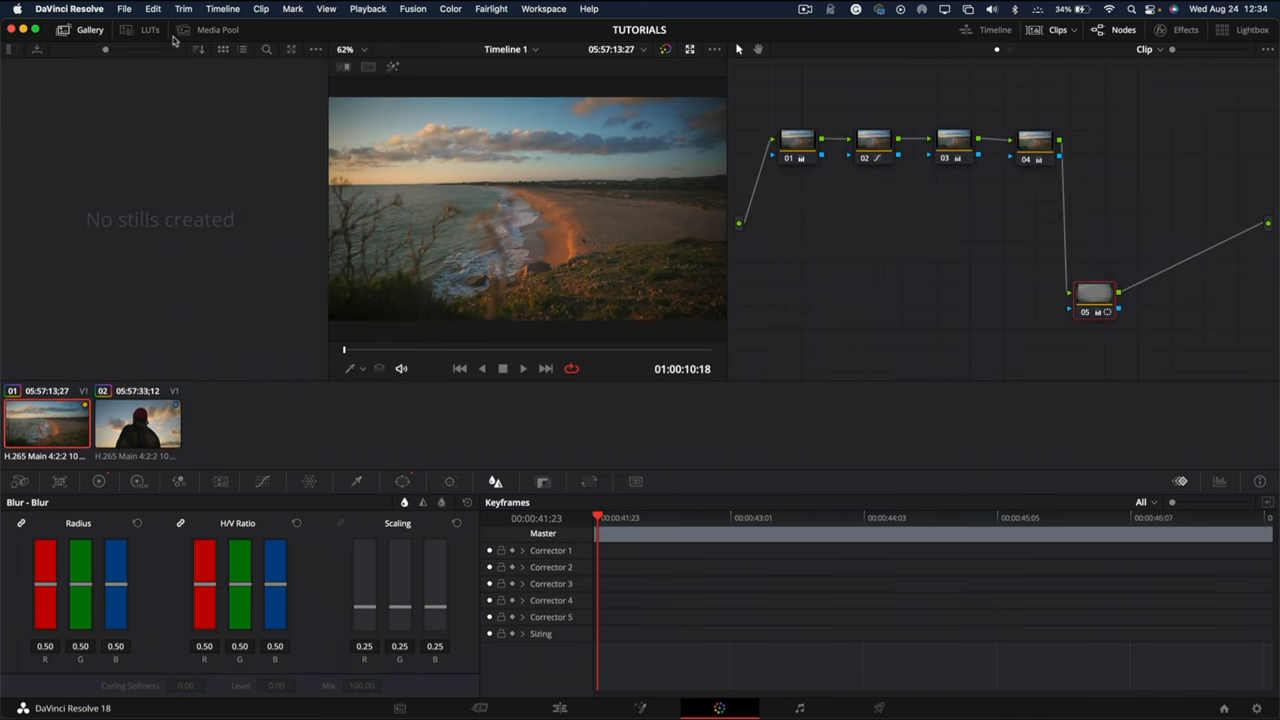
Grab a still of the beach clip's grade from the viewer as 1.1.1.
{"action": "right_click", "coordinate": [525, 200]}
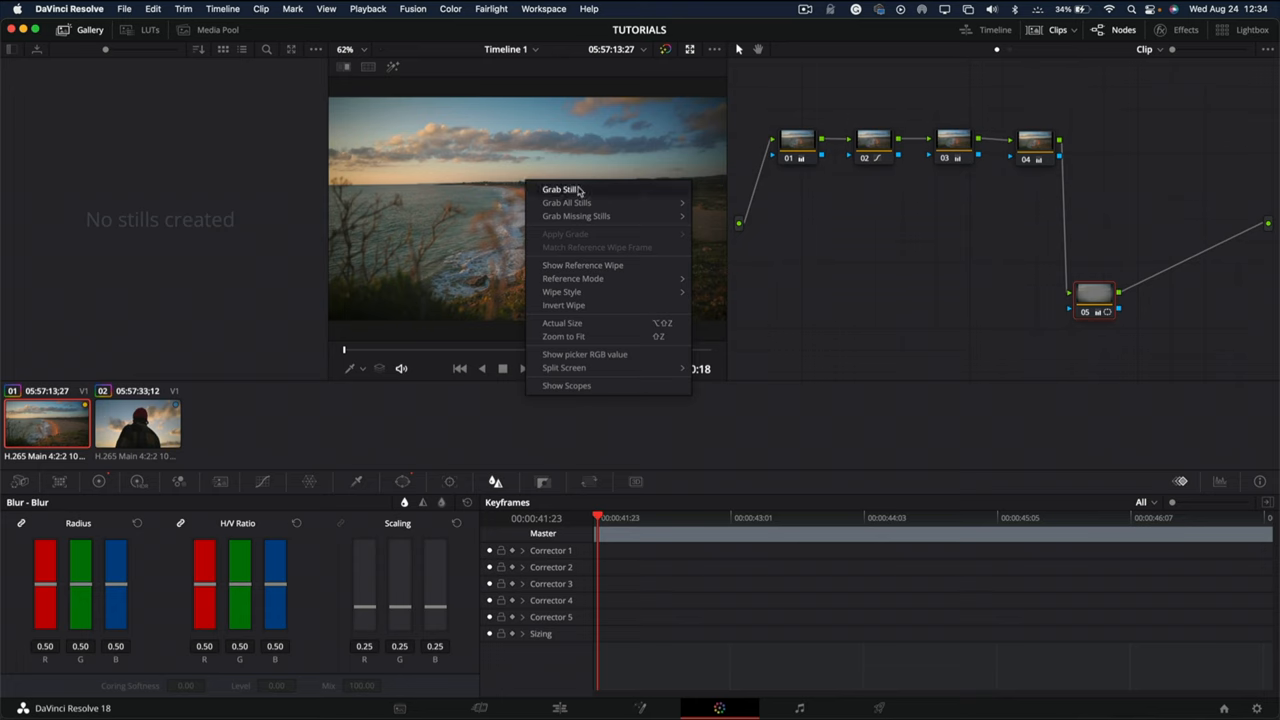
{"action": "left_click", "coordinate": [558, 189]}
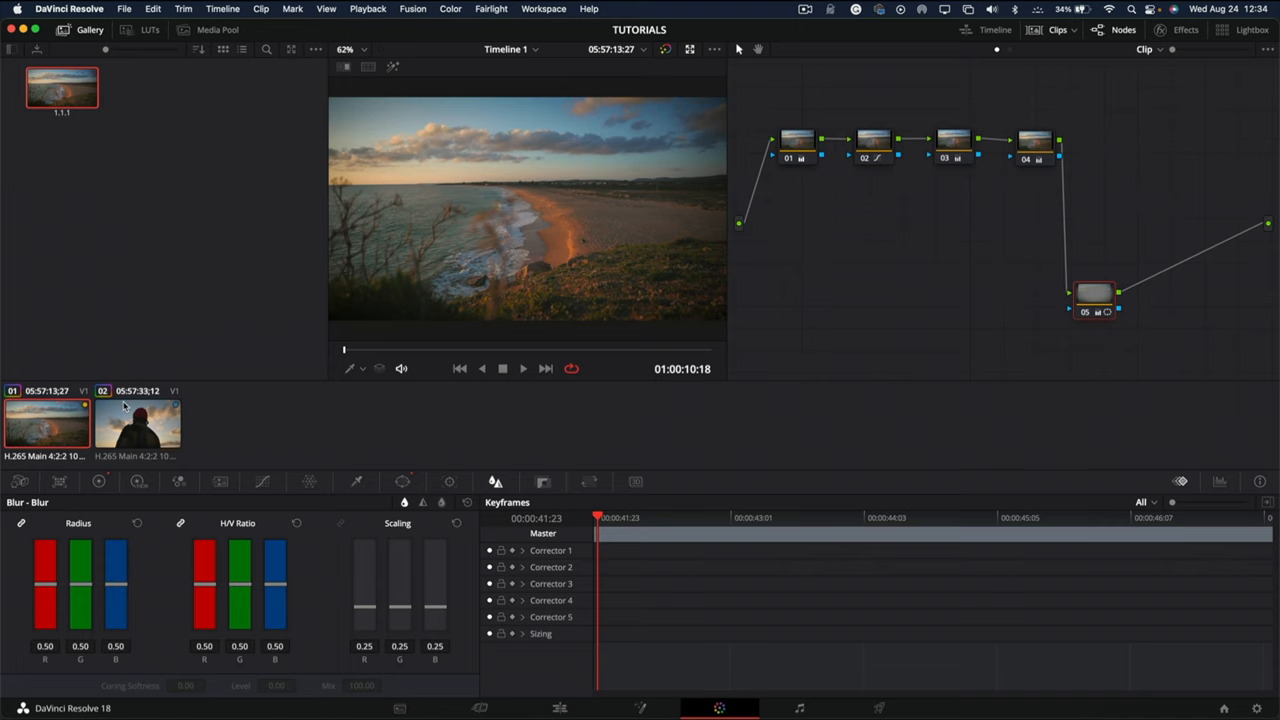
Select clip 02, the silhouetted man, and dismiss the 1.1.1 still's options menu.
{"action": "left_click", "coordinate": [138, 423]}
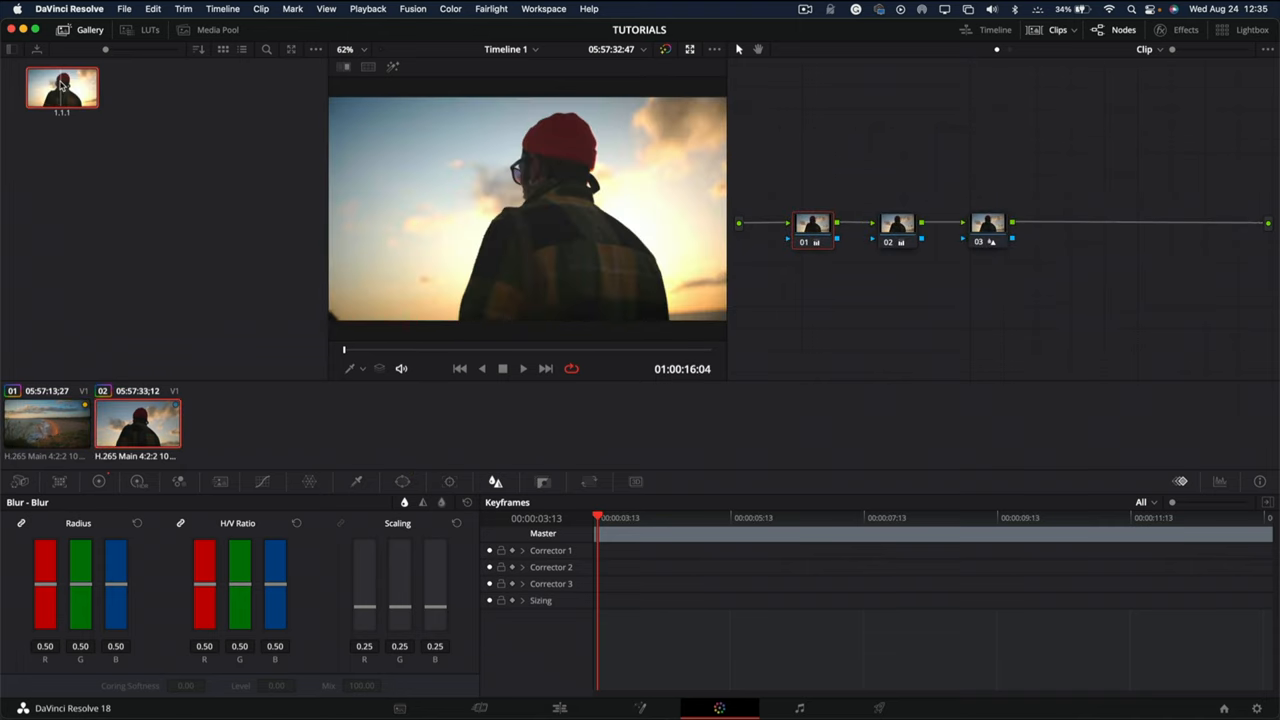
{"action": "right_click", "coordinate": [62, 87]}
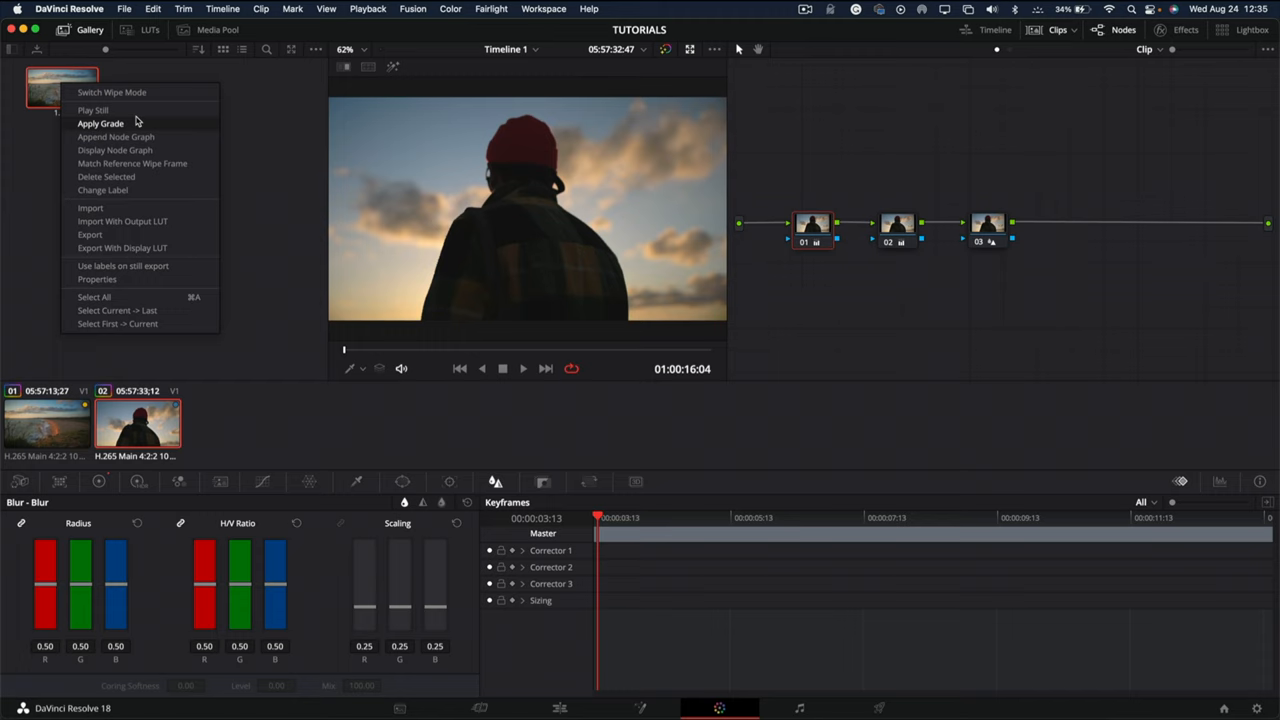
{"action": "left_click", "coordinate": [100, 123]}
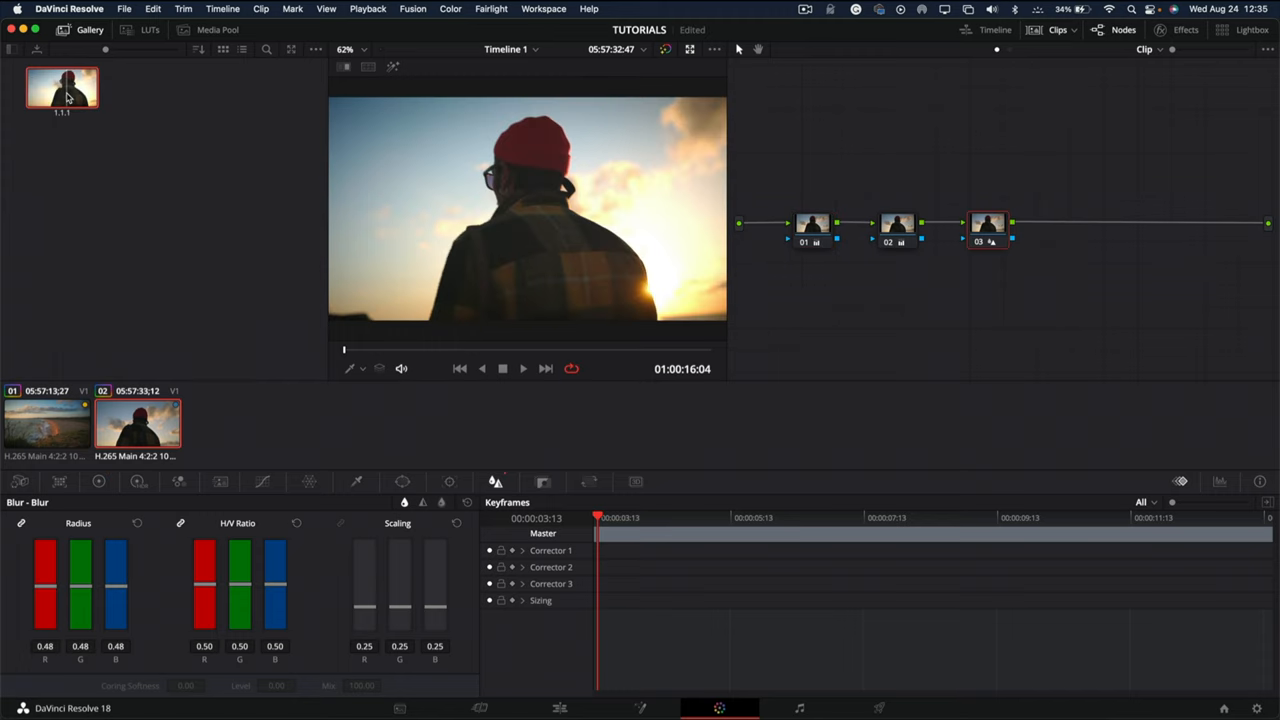
Add serial node 04 after node 03 and position it below and right.
{"action": "right_click", "coordinate": [987, 223]}
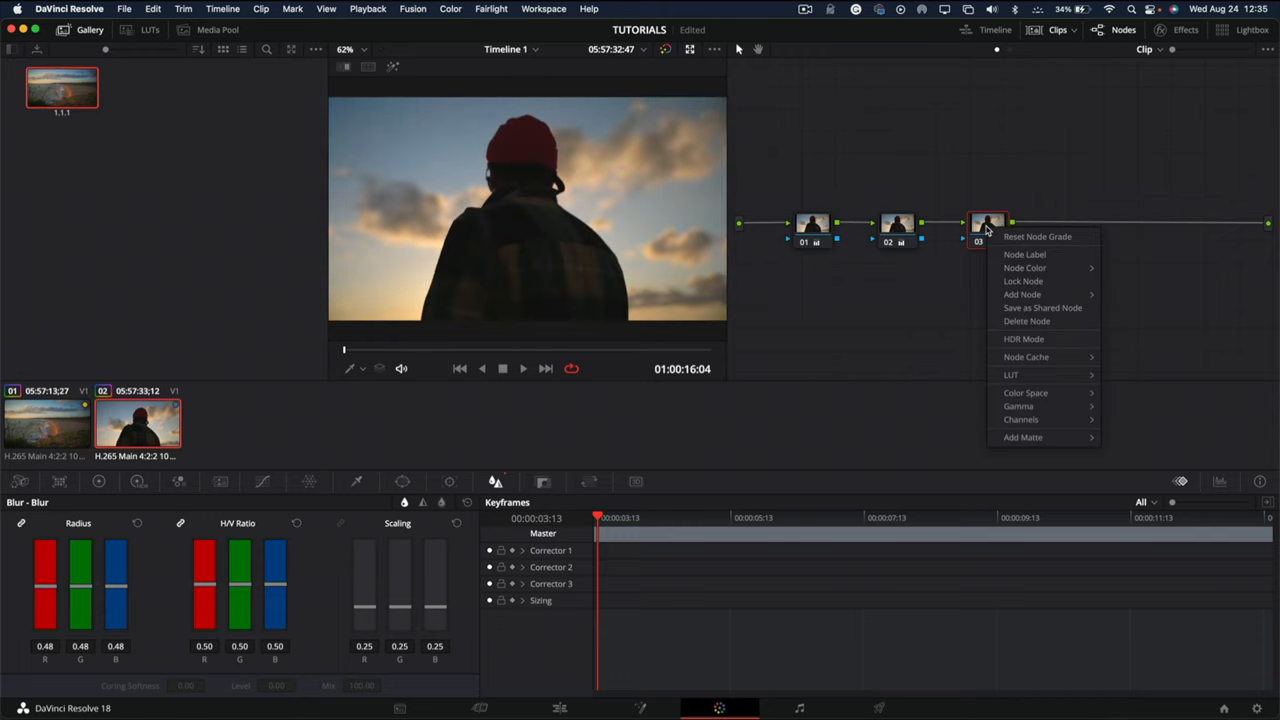
{"action": "left_click", "coordinate": [1022, 294]}
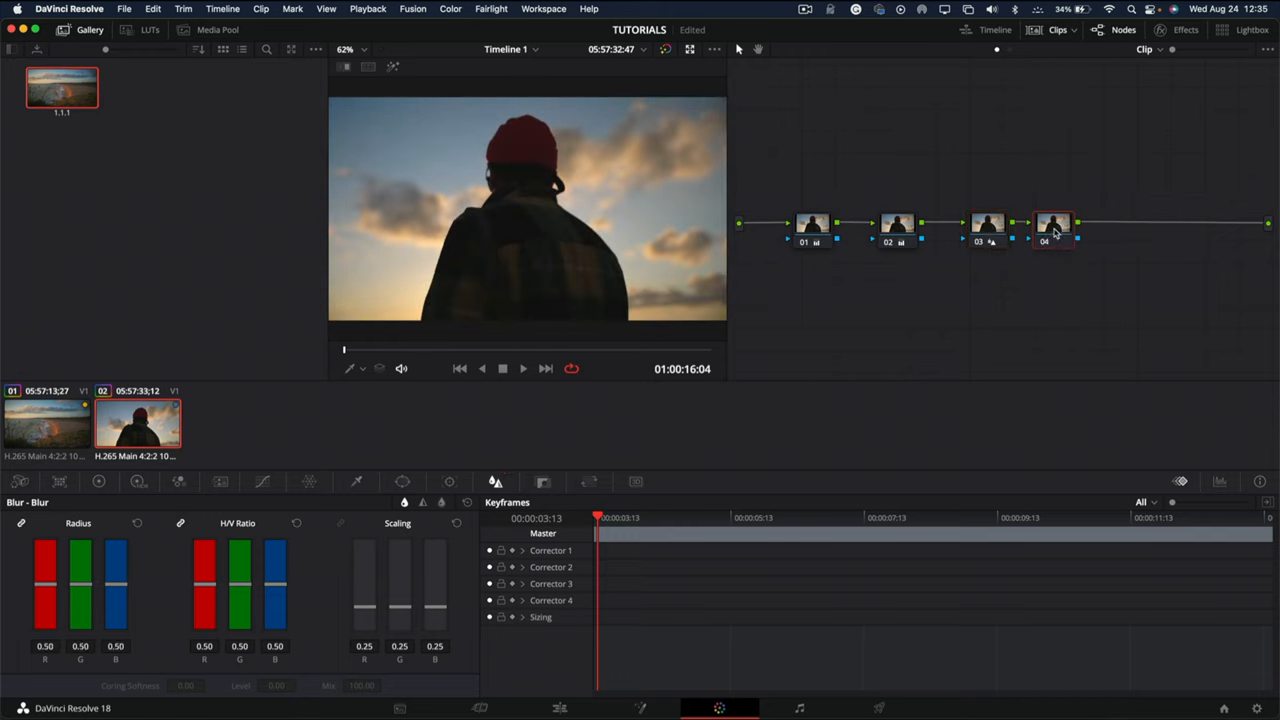
{"action": "left_click_drag", "start_coordinate": [1053, 224], "coordinate": [1065, 336]}
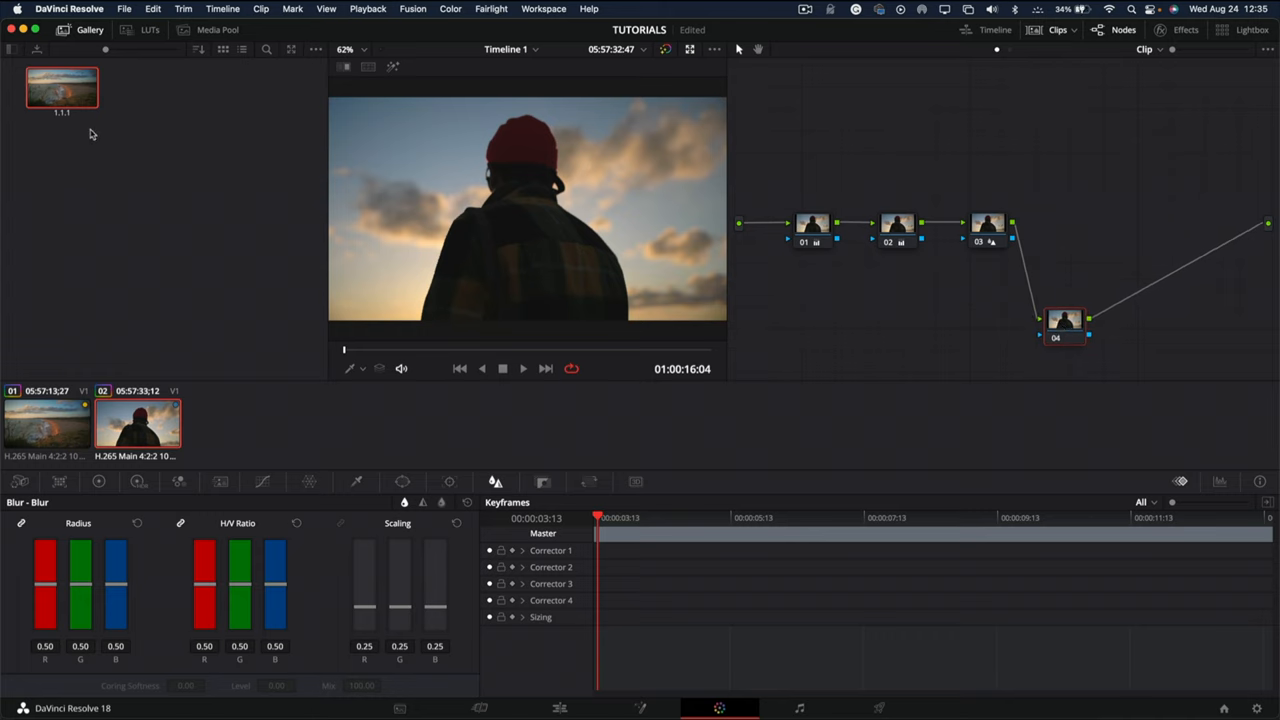
Copy node 05 from still 1.1.1's node graph onto node 04, then close the graph.
{"action": "right_click", "coordinate": [62, 87]}
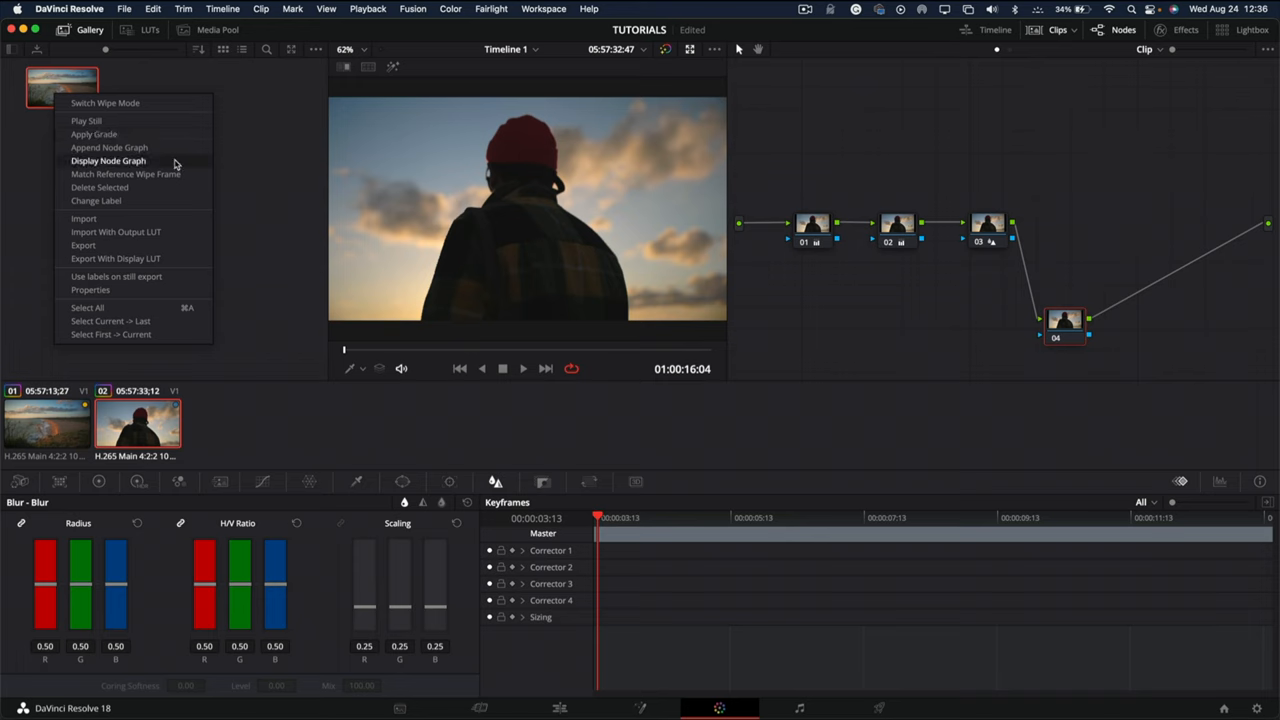
{"action": "left_click", "coordinate": [108, 161]}
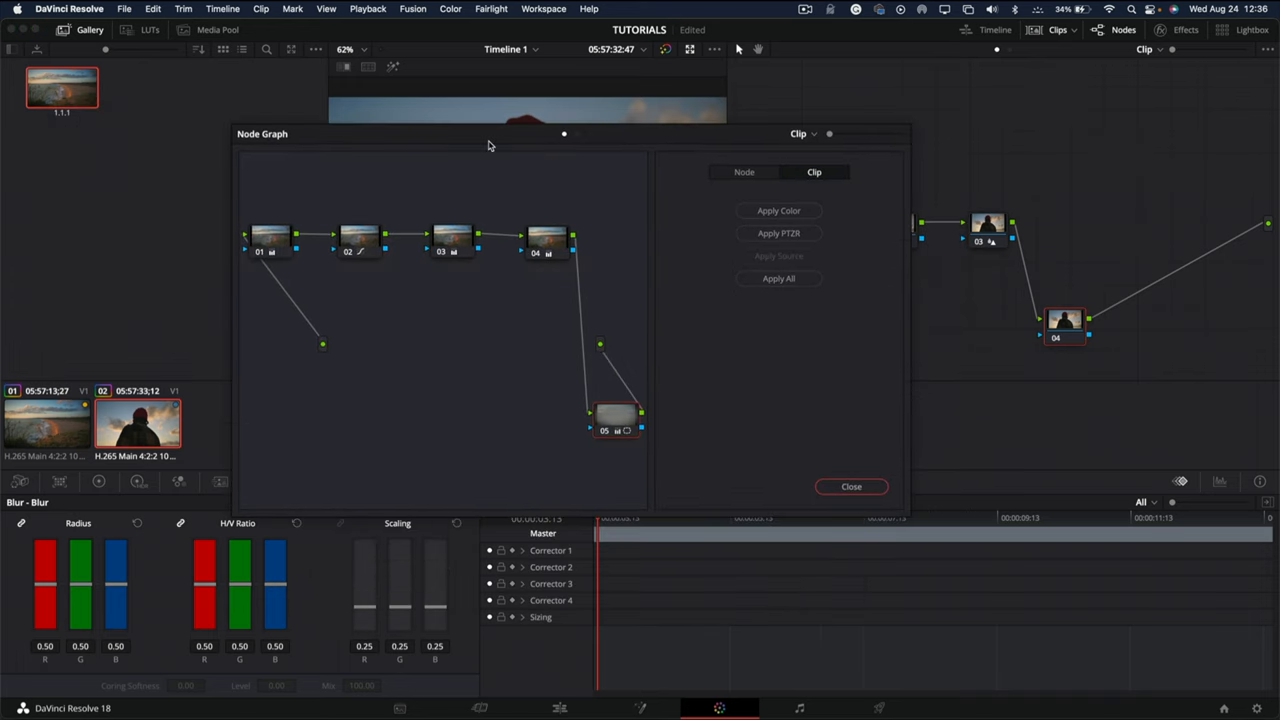
{"action": "mouse_move", "coordinate": [30, 420]}
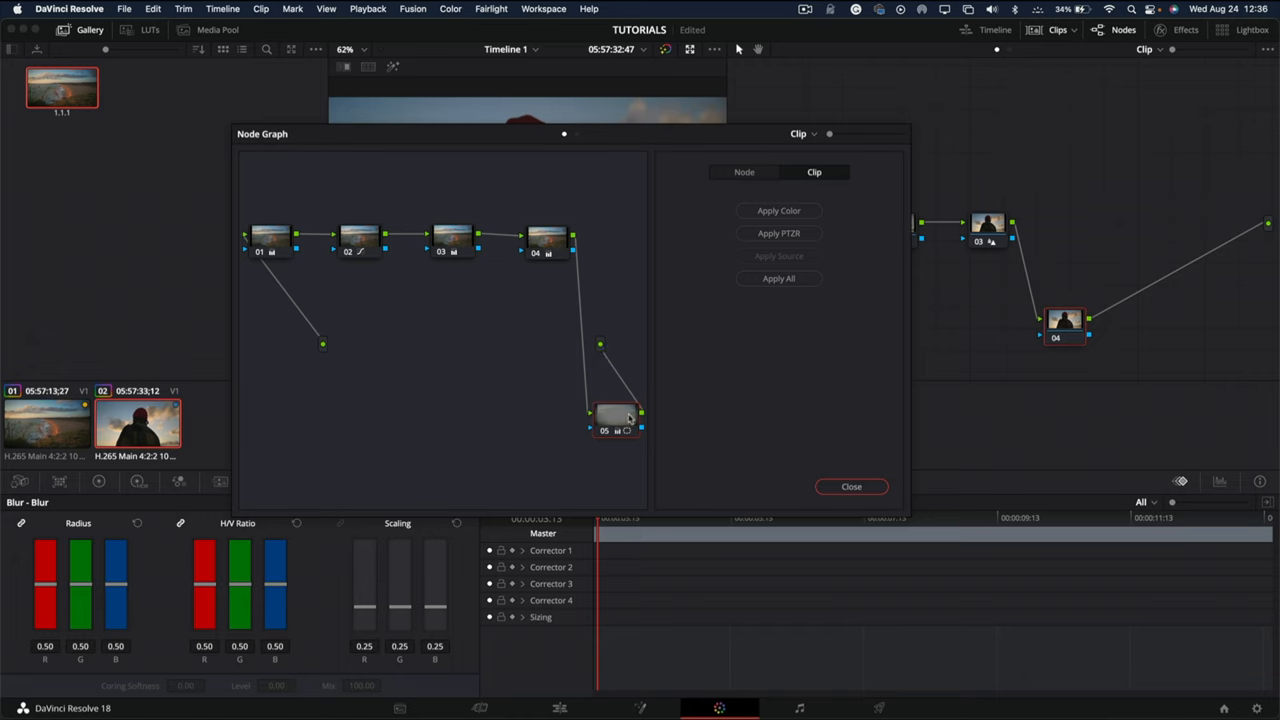
{"action": "mouse_move", "coordinate": [594, 431]}
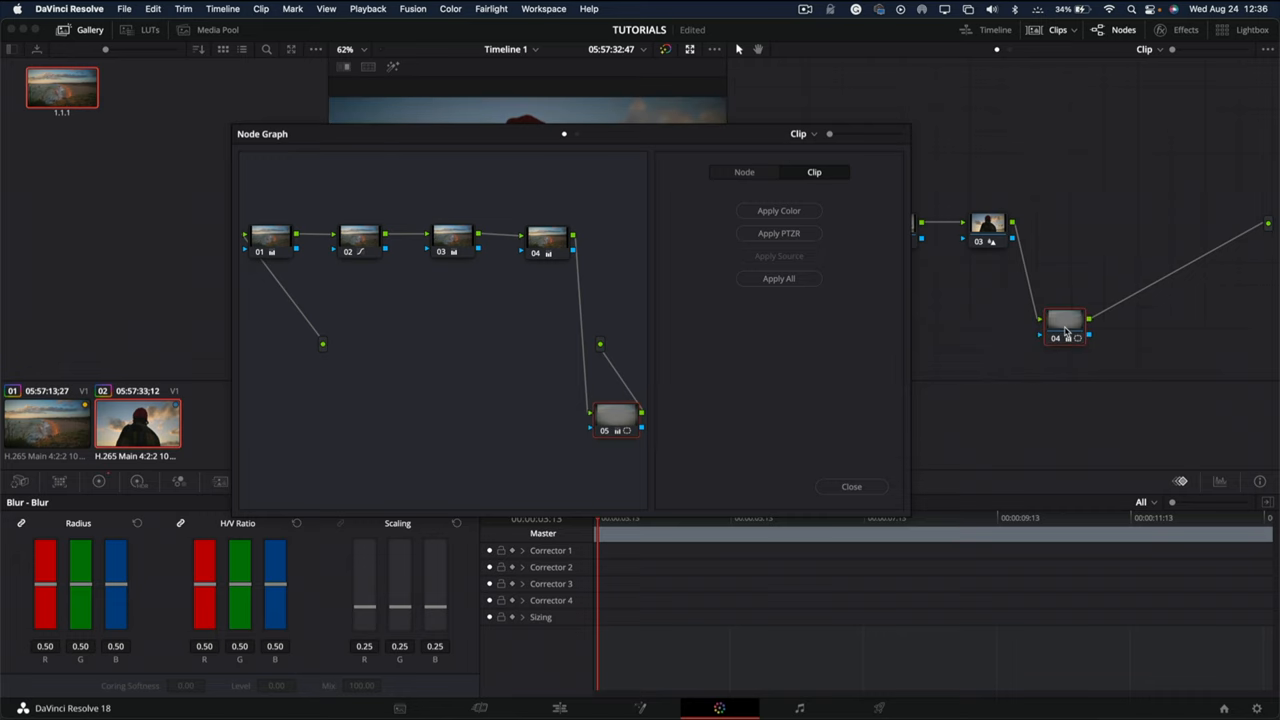
{"action": "left_click", "coordinate": [851, 486]}
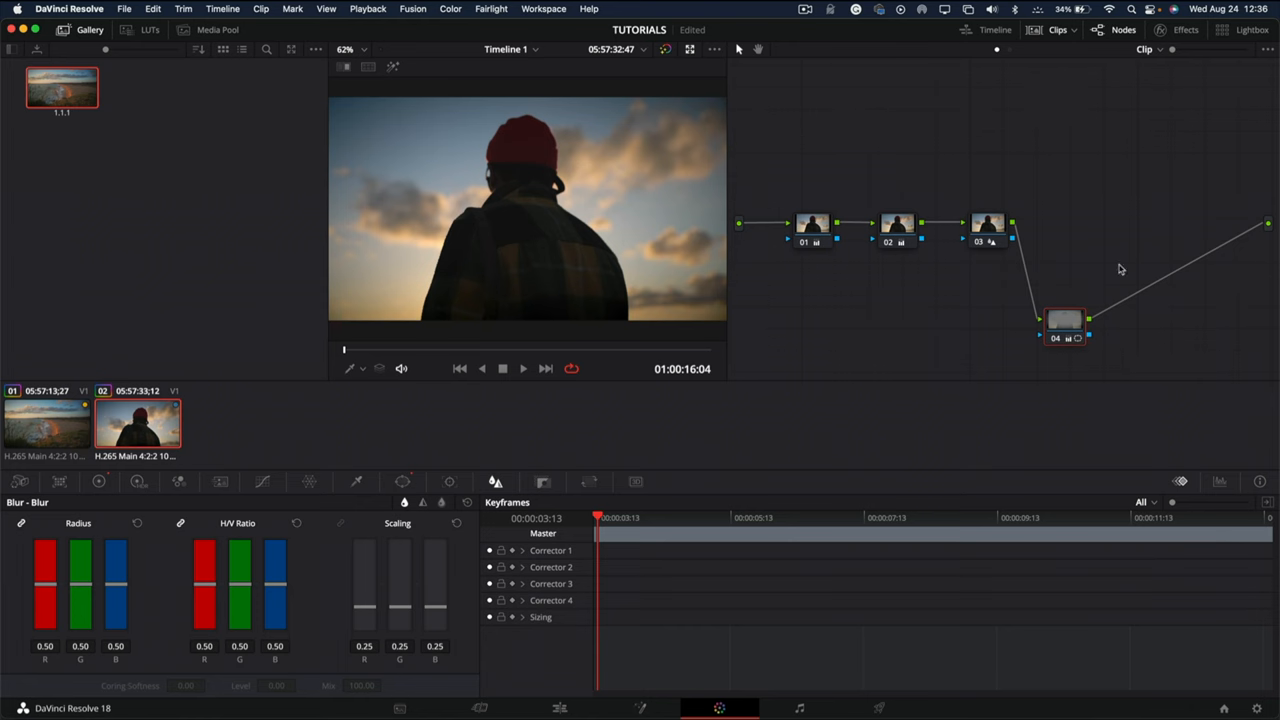
{"action": "mouse_move", "coordinate": [1014, 350]}
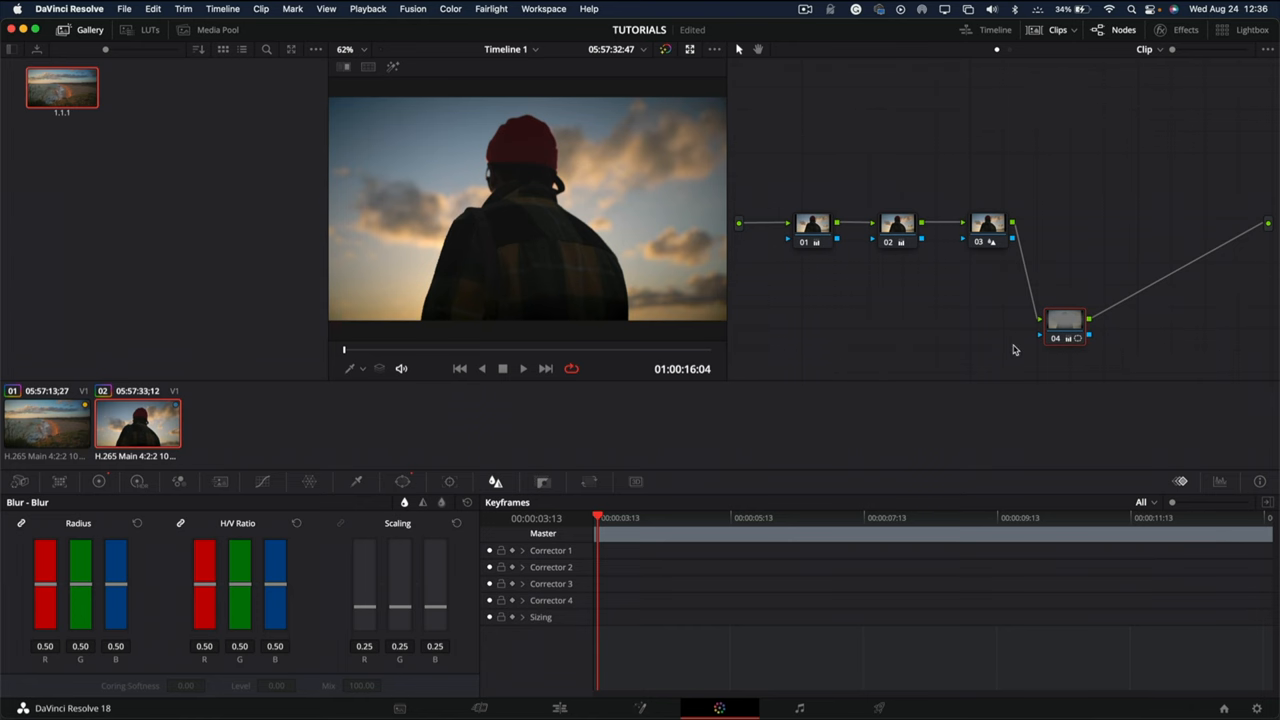